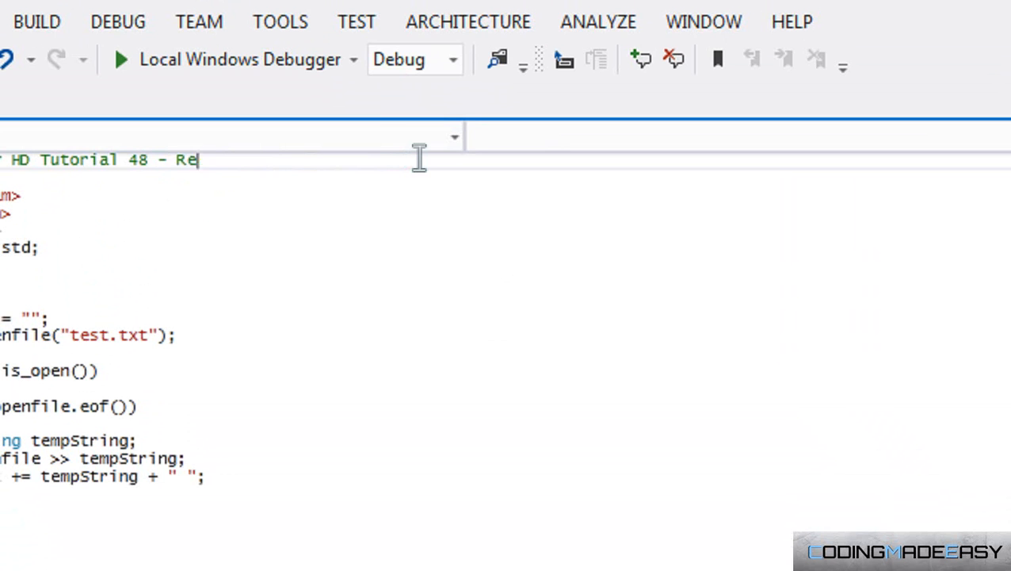
Step: Retitle the Main.cpp header comment to end with 'Tutorial 48 - Writing to files'
type("Write")
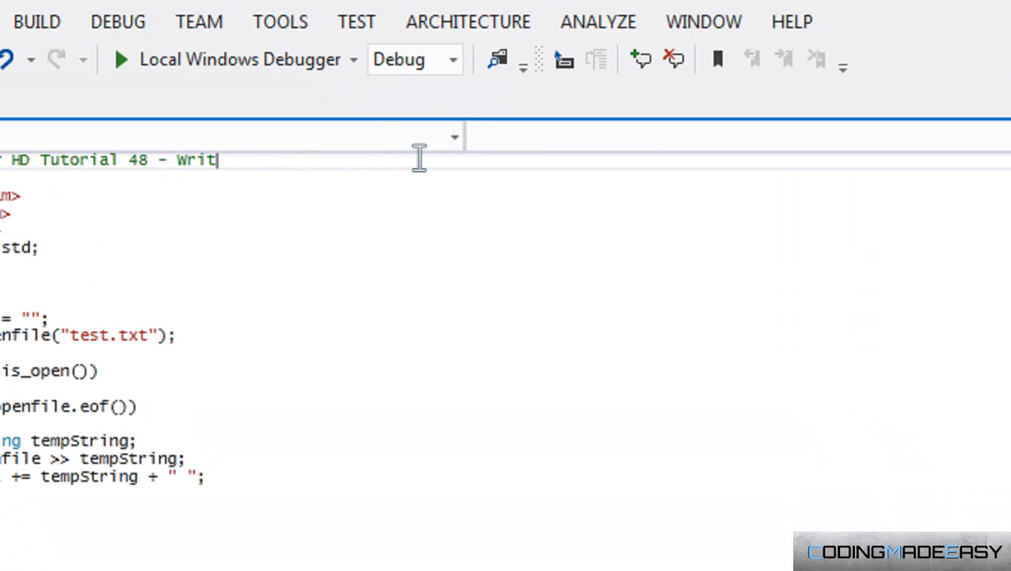
type("ing to files")
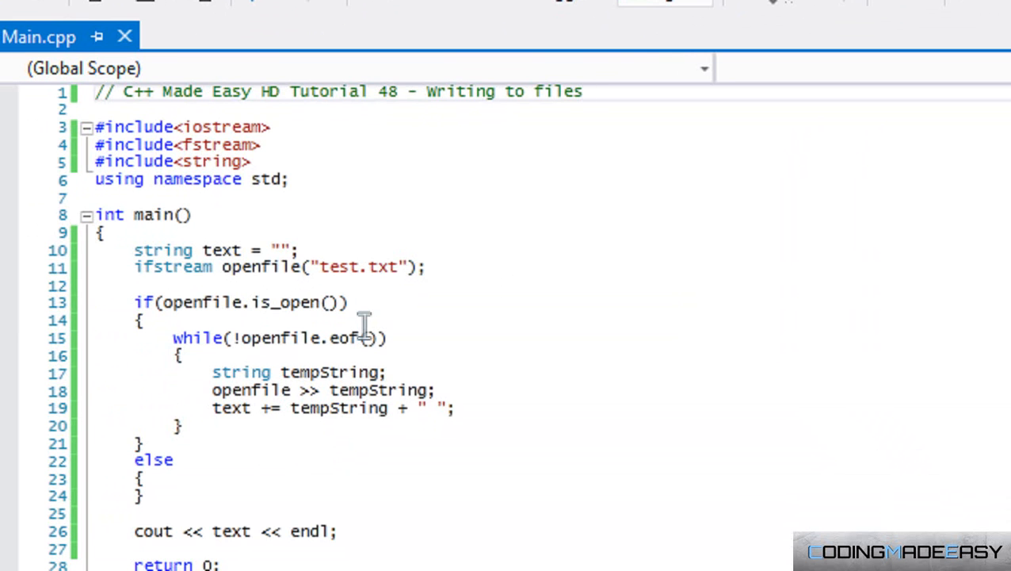
mouse_move(272, 418)
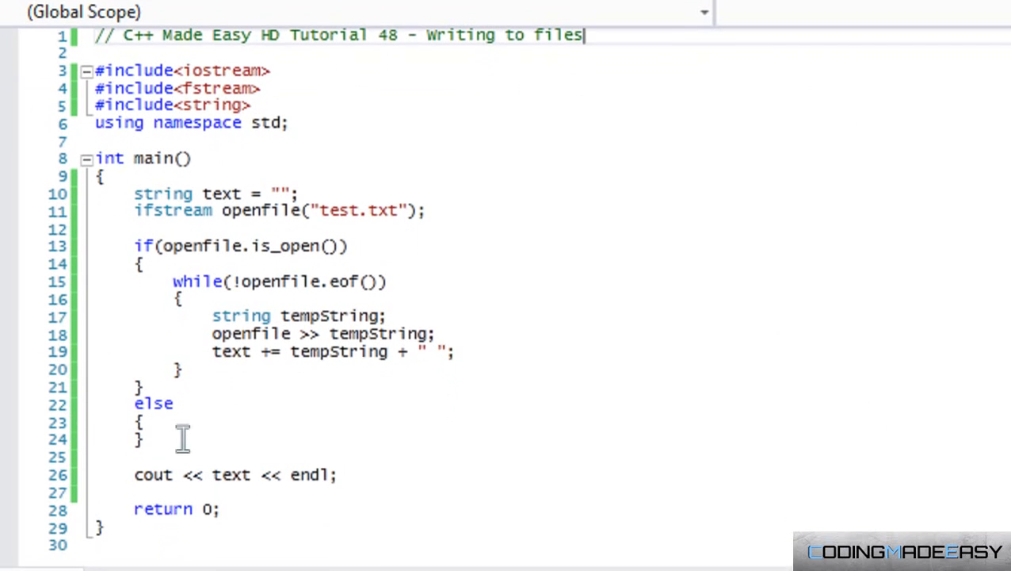
scroll("down", 3)
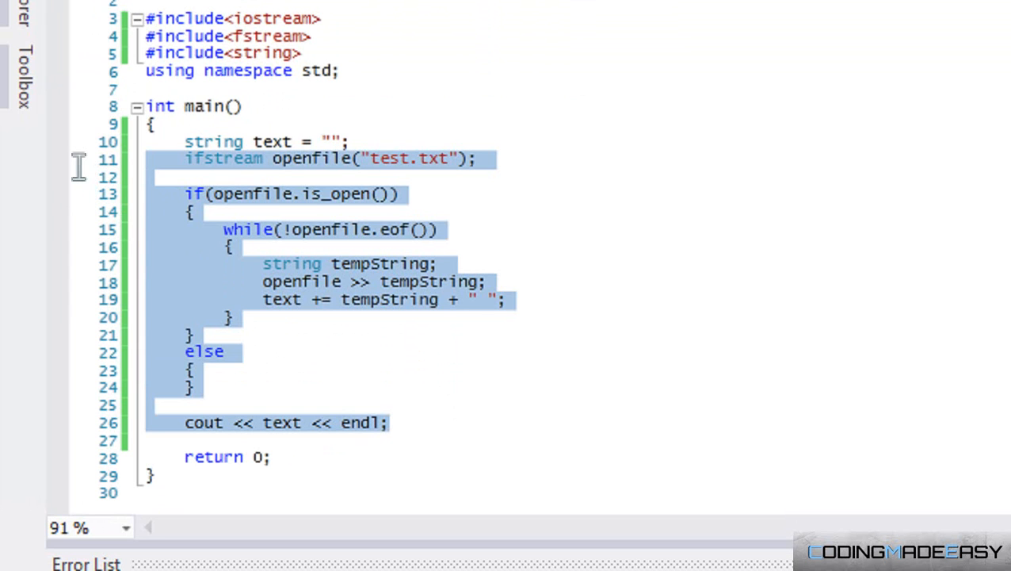
mouse_move(67, 156)
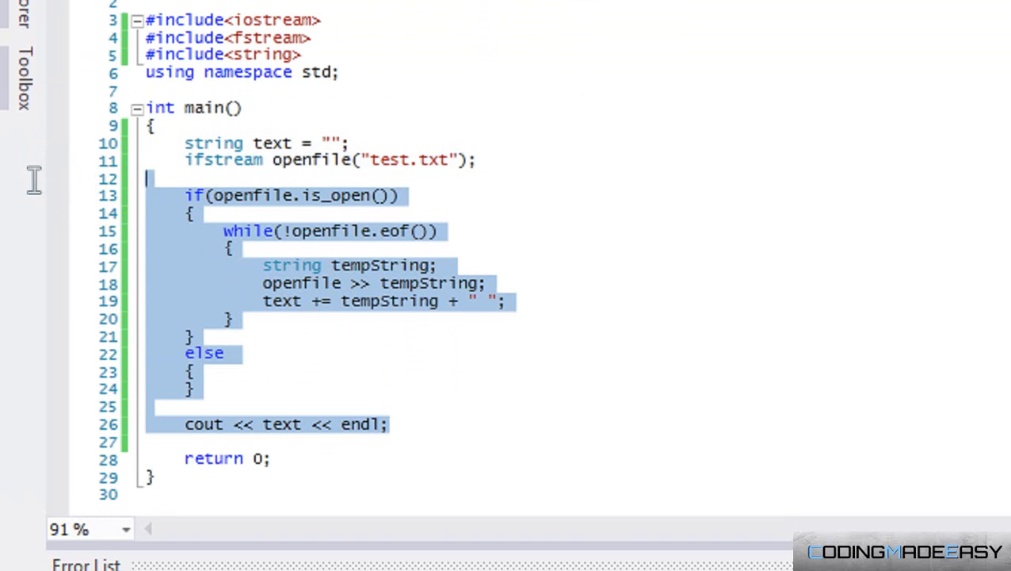
Step: Delete the old ifstream/if/else/cout code, leaving only the text string and return 0 in main
key("Delete")
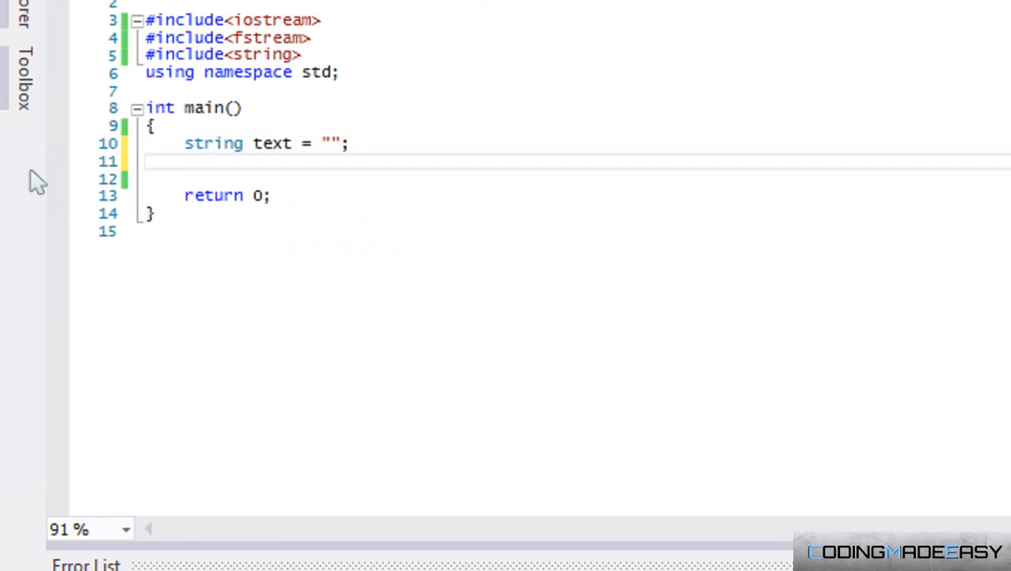
left_click(184, 162)
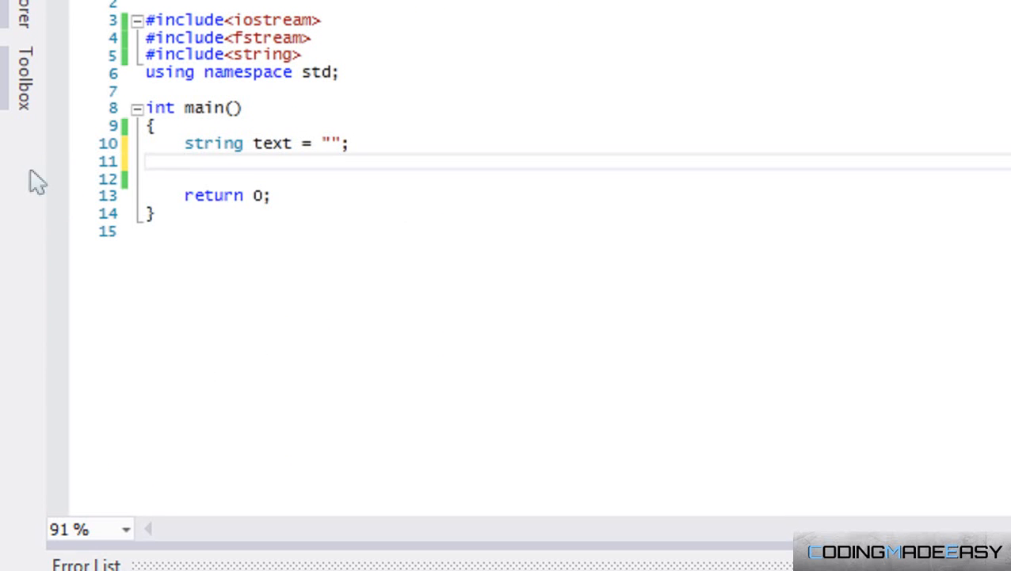
type("ofstream")
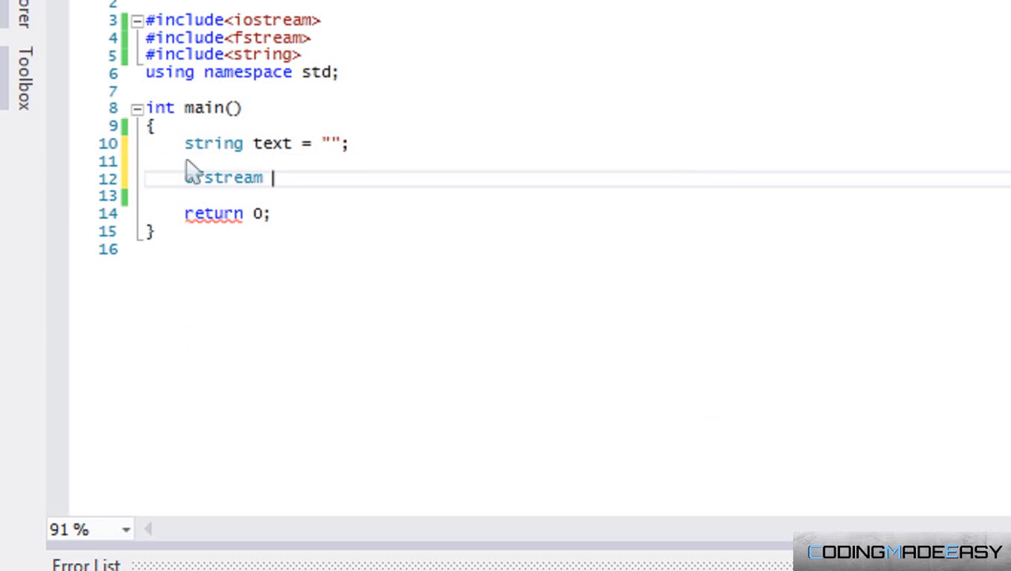
Step: Declare ofstream openfile("test.txt") and an empty if(openfile.is_open()) block
type("openfile(\"test")
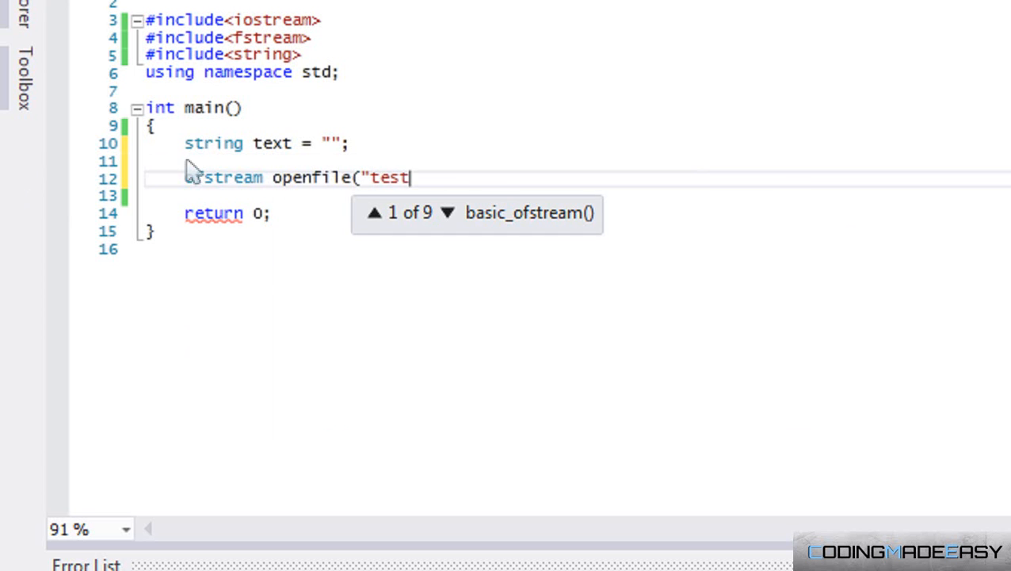
type(".txt\");")
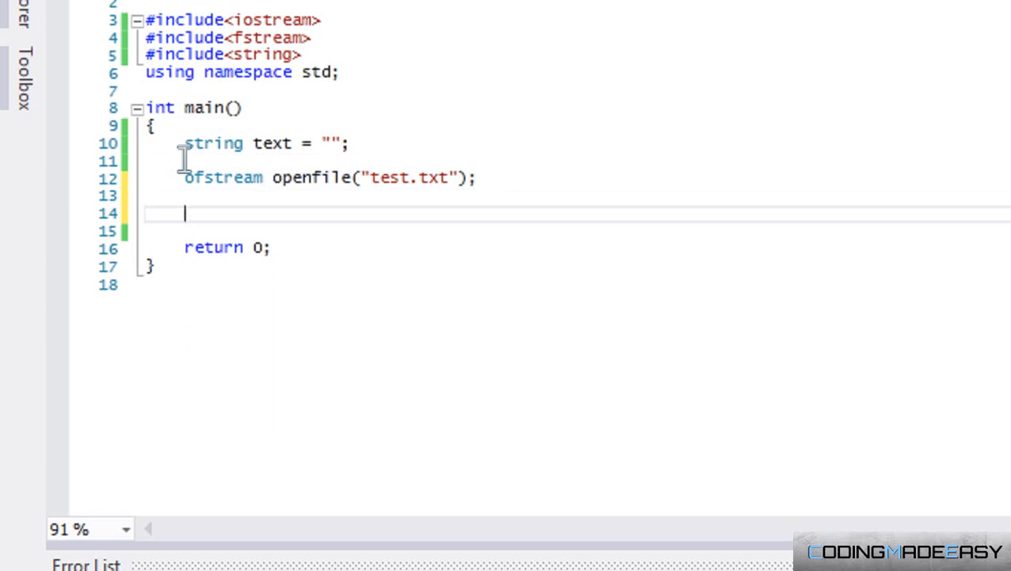
type("if(openfile.is_open())")
left_click(577, 230)
type("{")
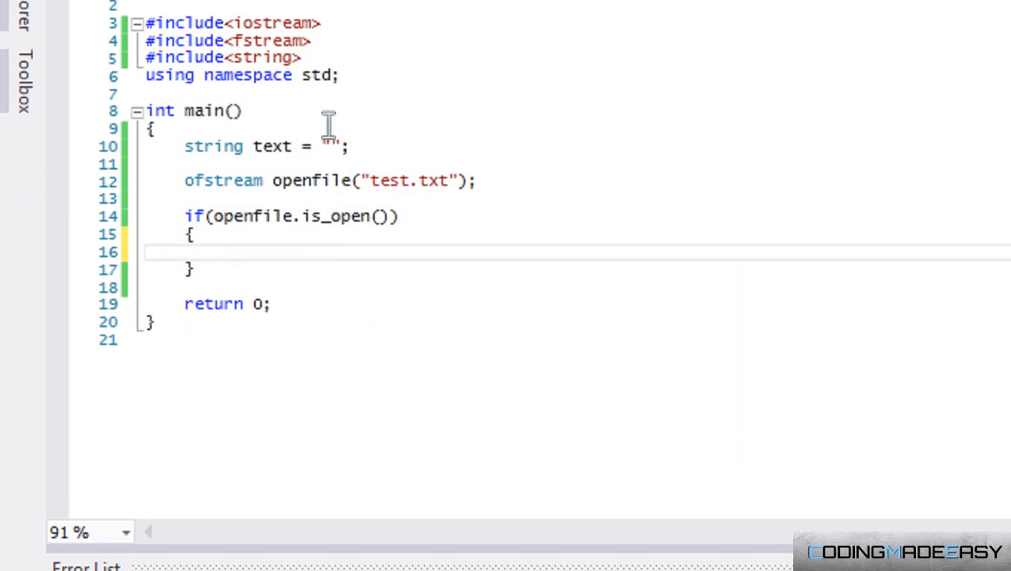
scroll("down", 3)
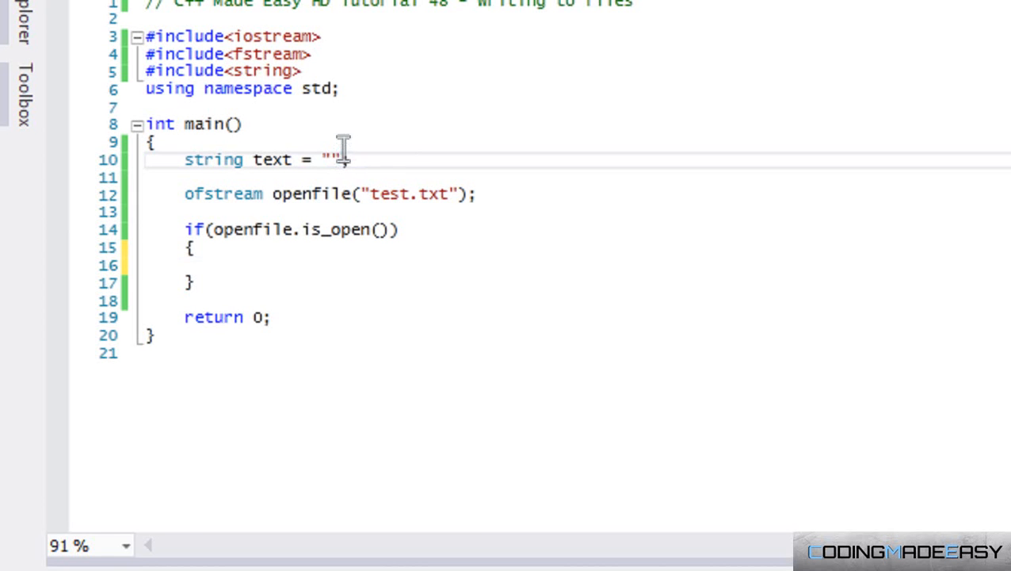
Step: Set the text string to "Blah Blah Blah" above the ofstream declaration
type("Blah Blah Bl")
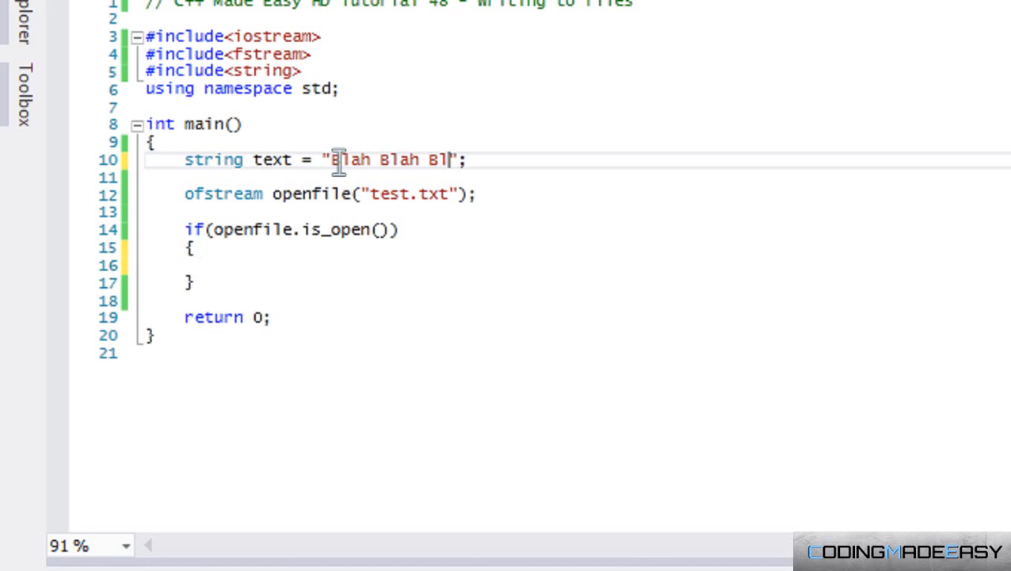
type("ah")
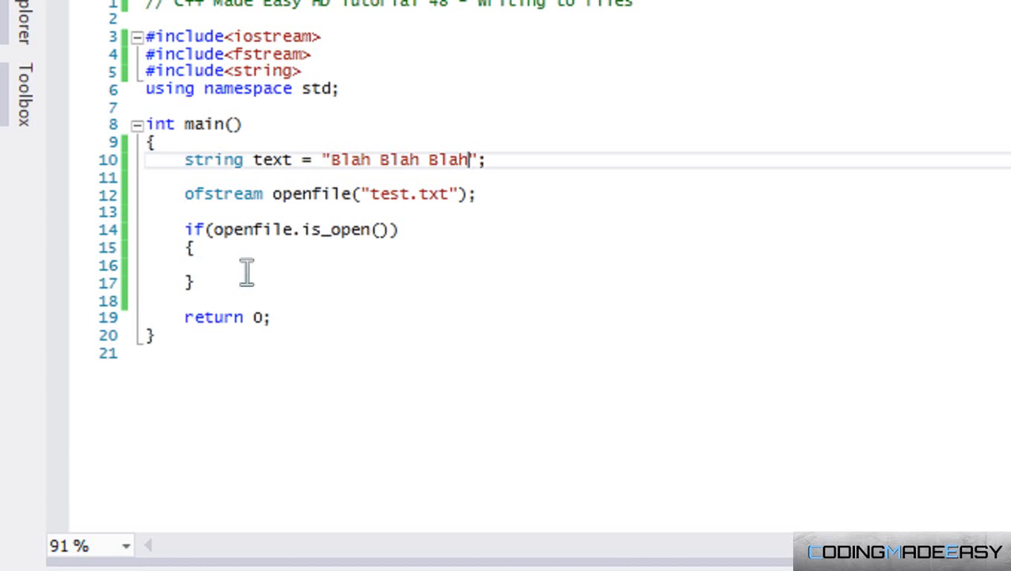
type("ofstream")
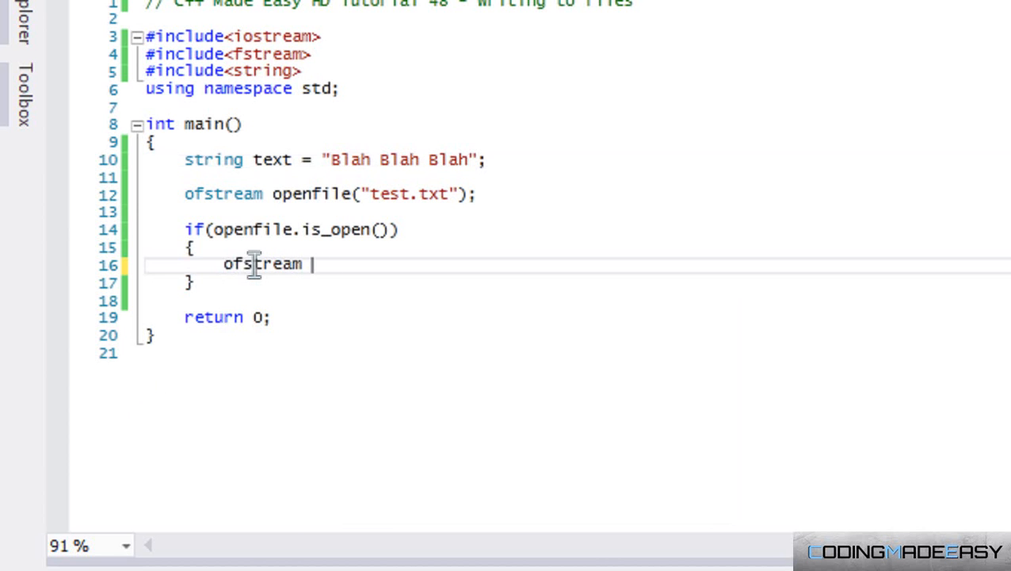
Step: Inside the if block, write the text string to the file with openfile << text;
type("<<")
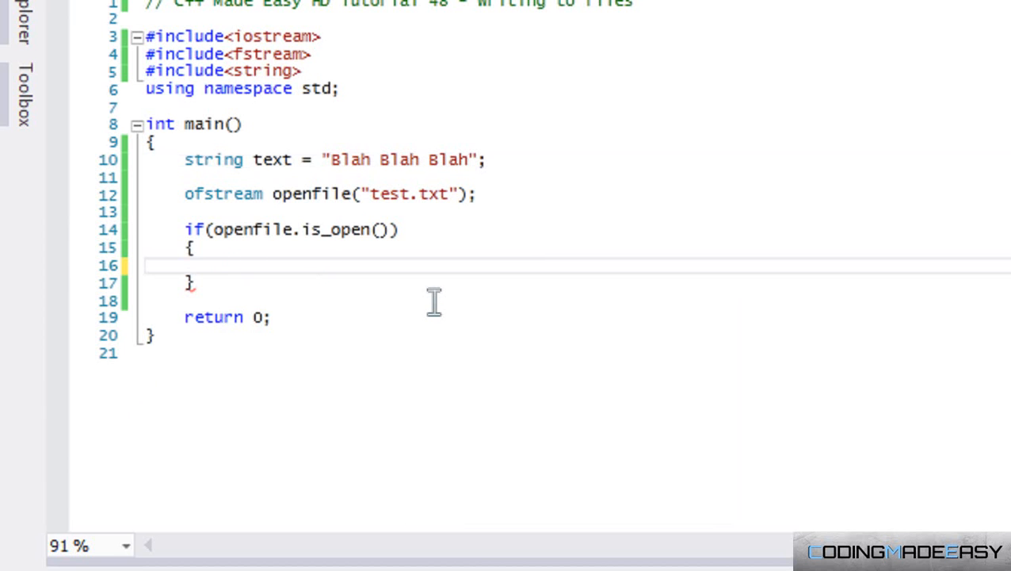
type("openfile")
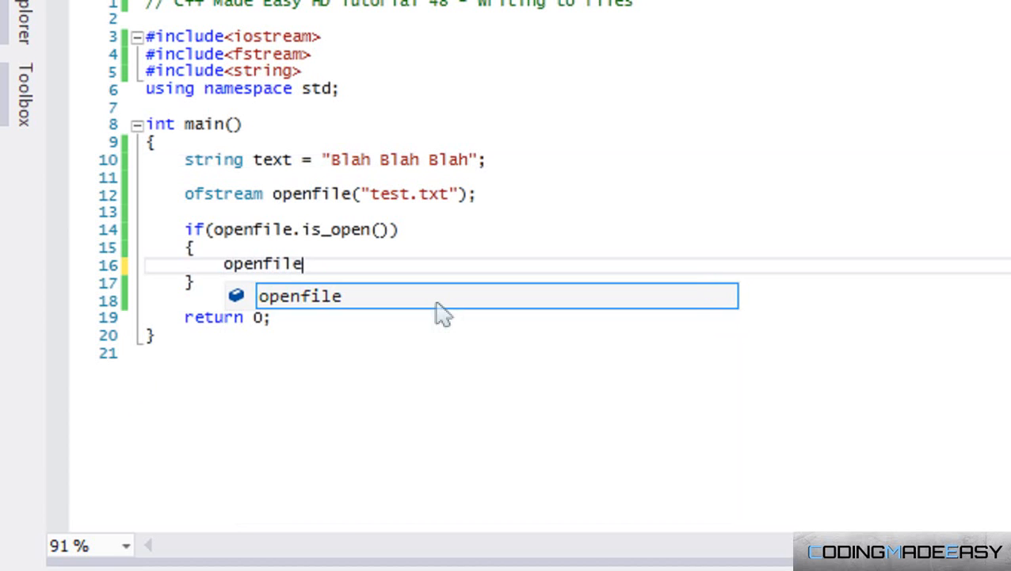
type("<<")
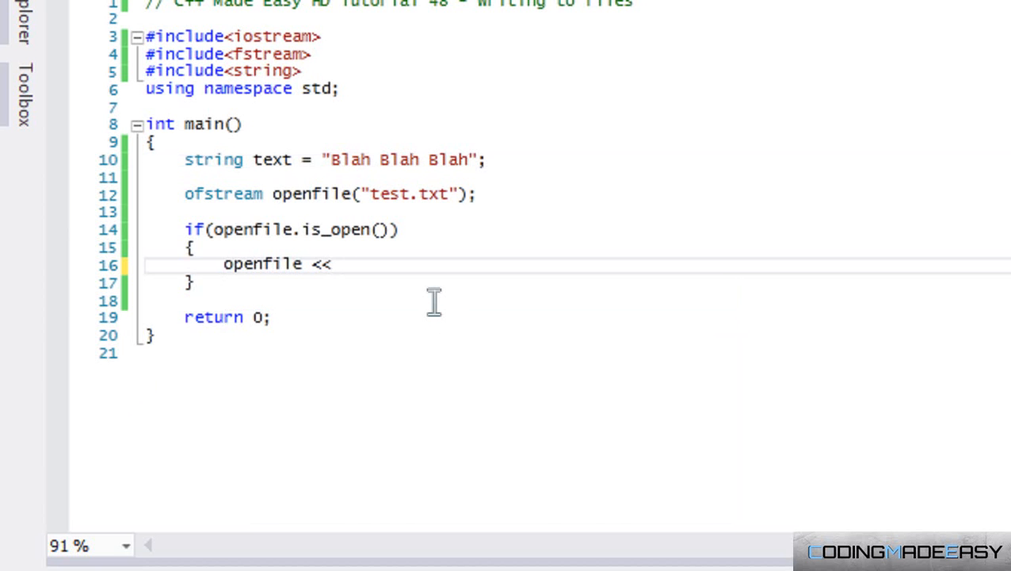
mouse_move(441, 314)
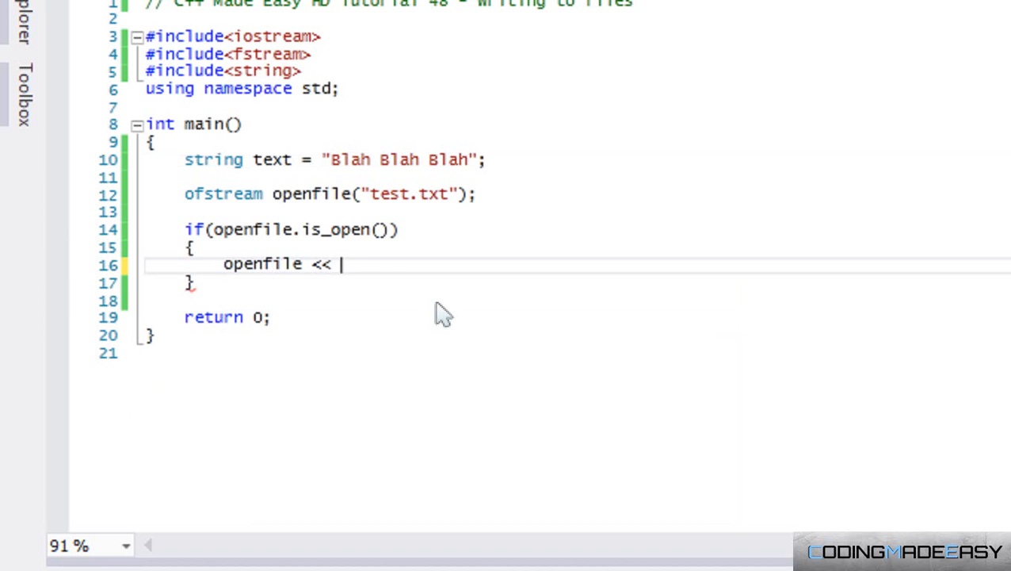
type("\"")
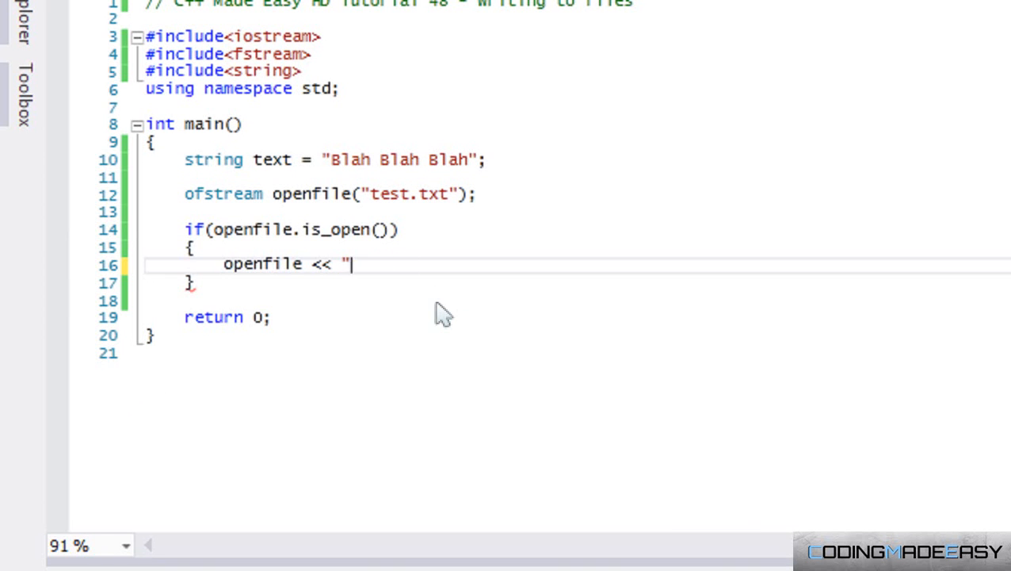
type("text")
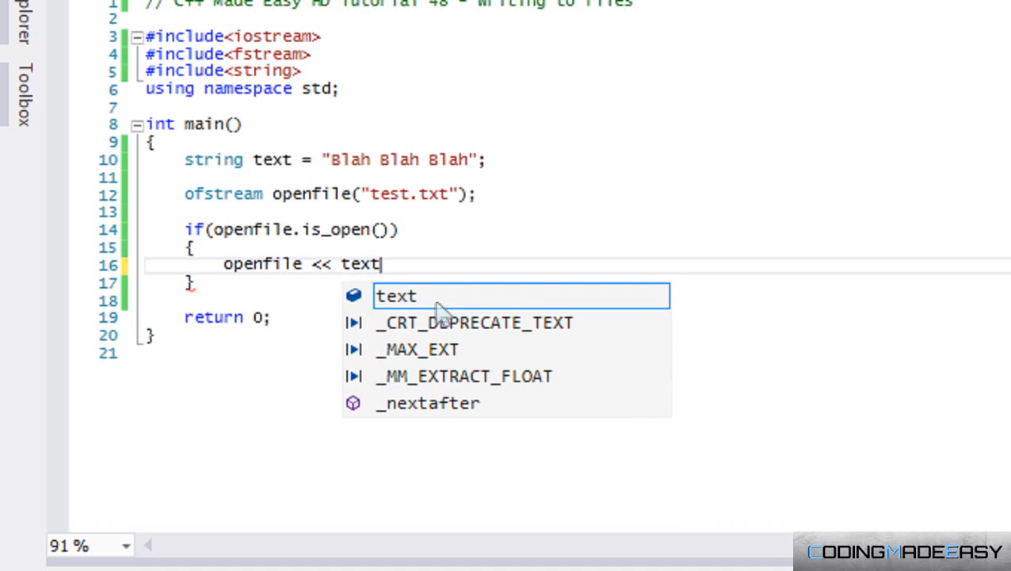
type(";")
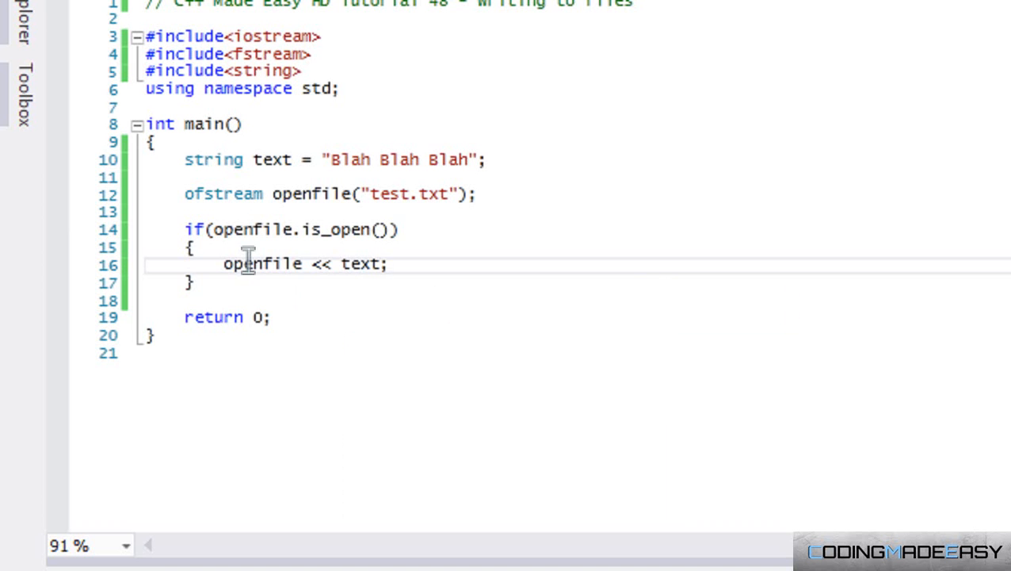
mouse_move(346, 263)
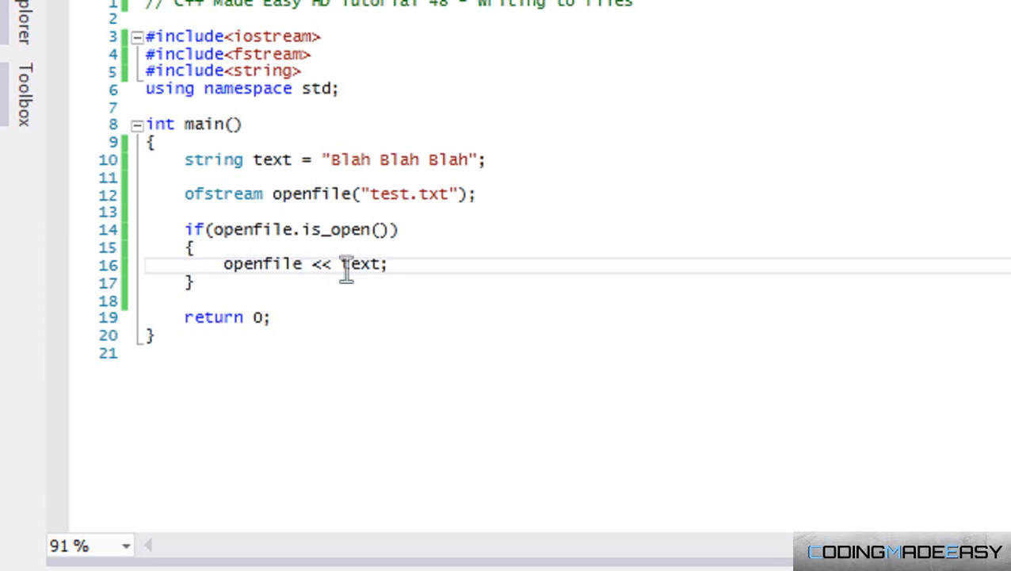
mouse_move(363, 263)
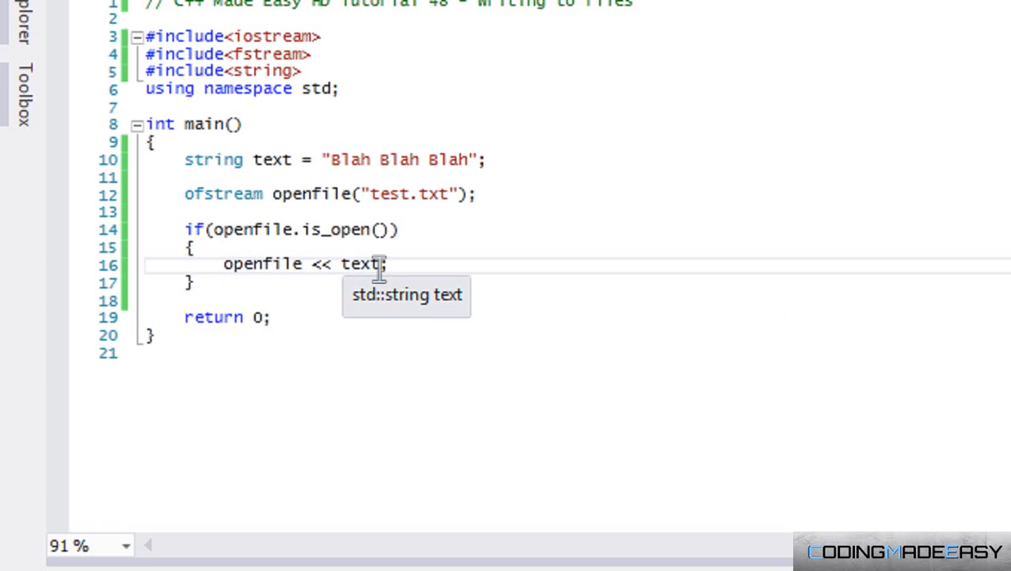
double_click(362, 263)
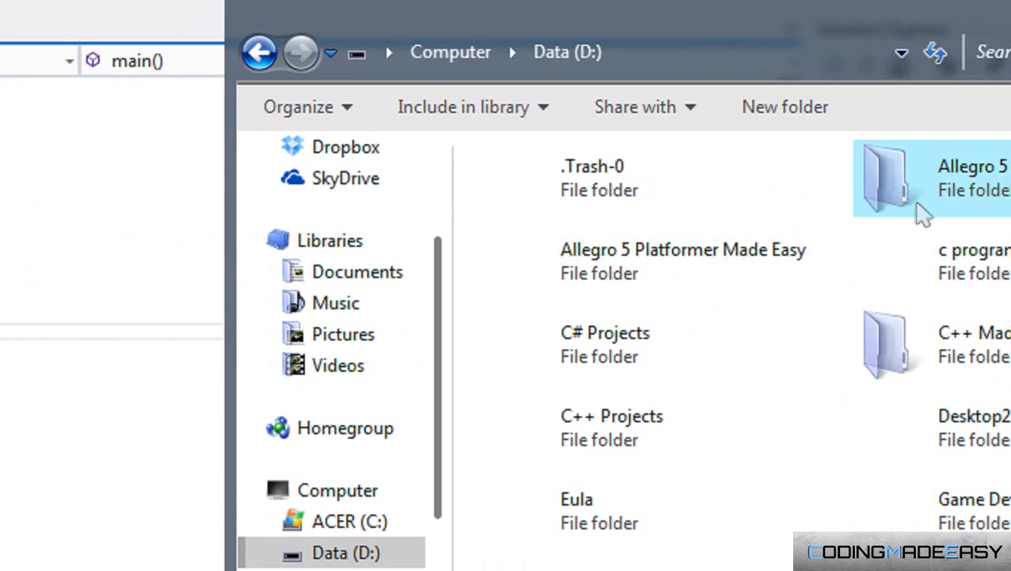
Step: Browse Explorer to D: > C++ Projects > C++ Made Easy HD > C++ Made Easy HD to find test.txt
double_click(611, 416)
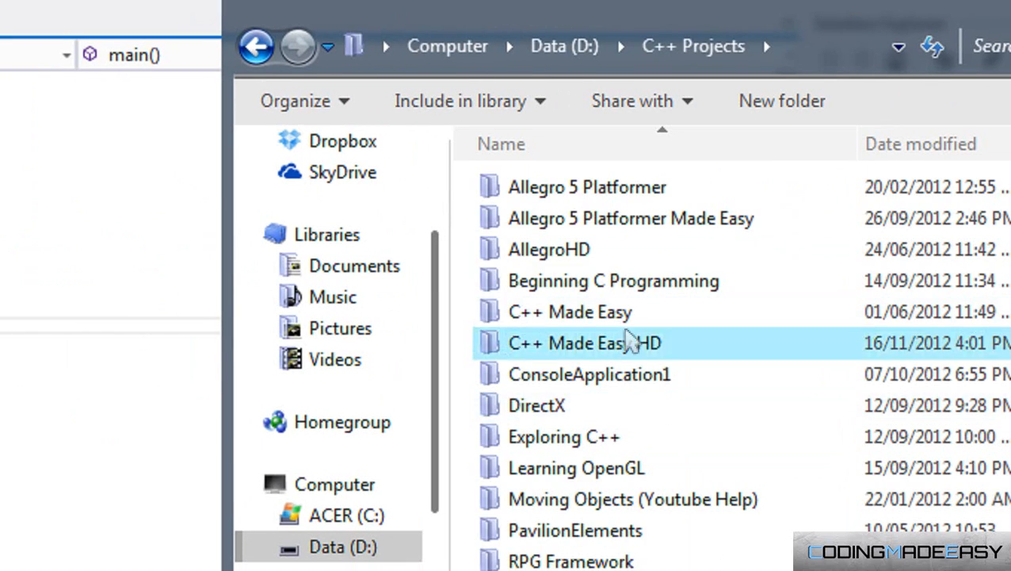
double_click(583, 342)
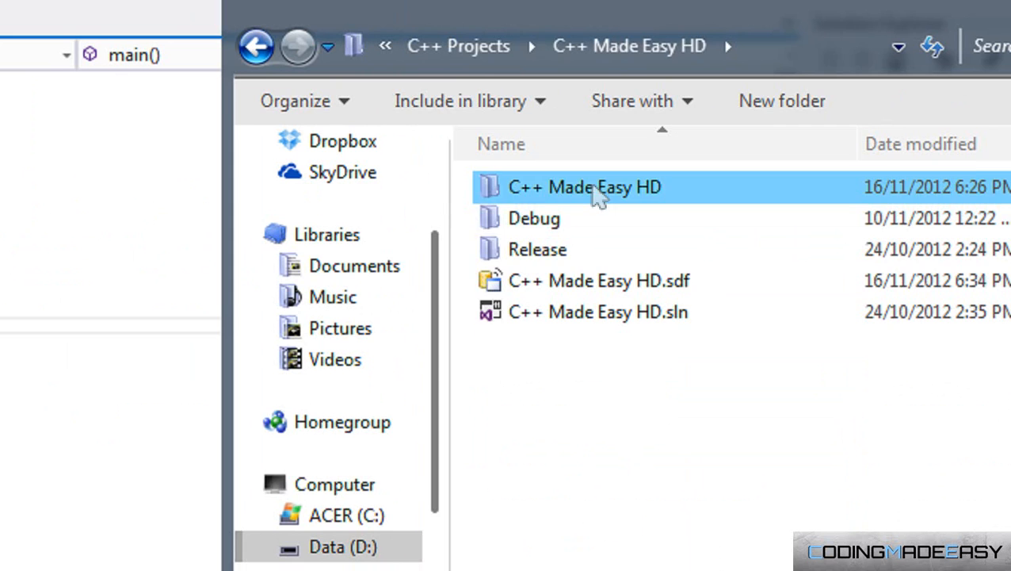
double_click(584, 187)
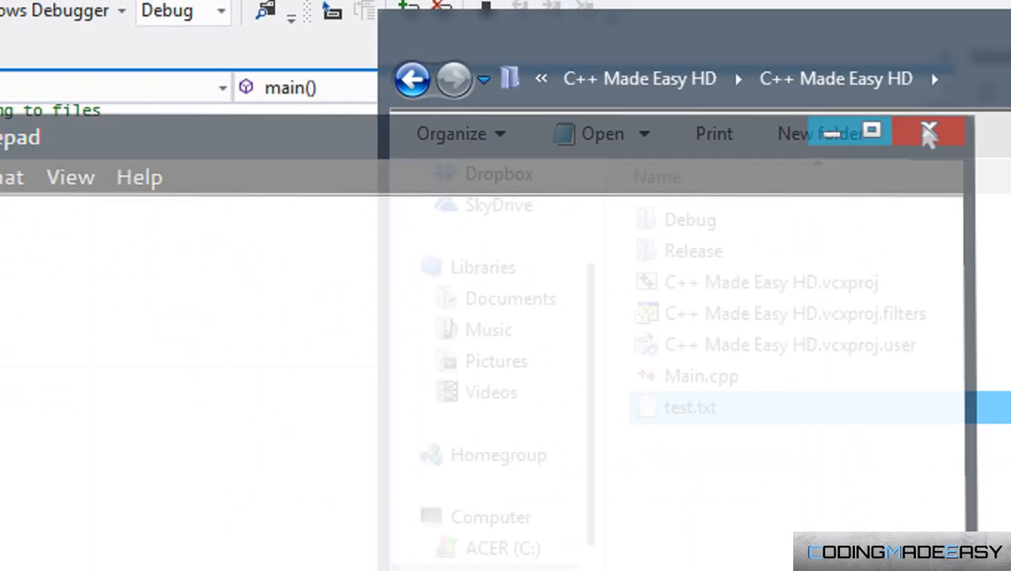
left_click(929, 133)
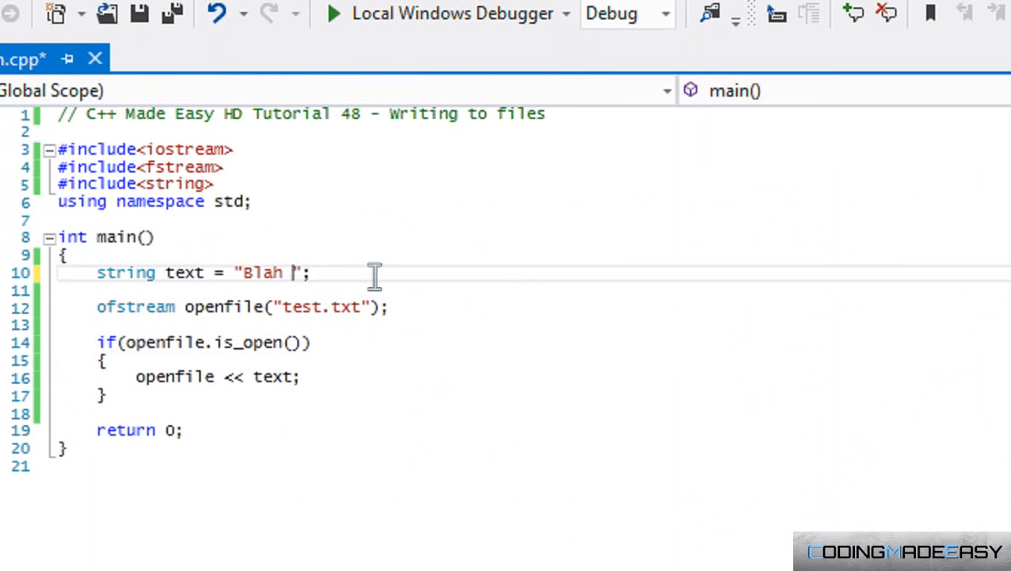
Step: Replace the string "Blah Blah Blah" with "CodingMadeEasy" and rerun the program
type("Cod")
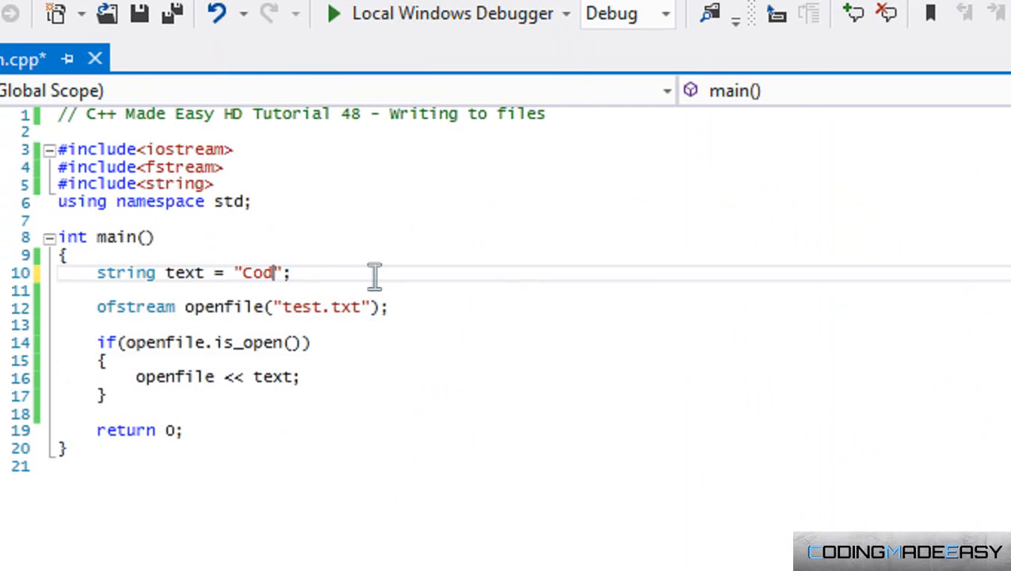
type("ingMadeEasy")
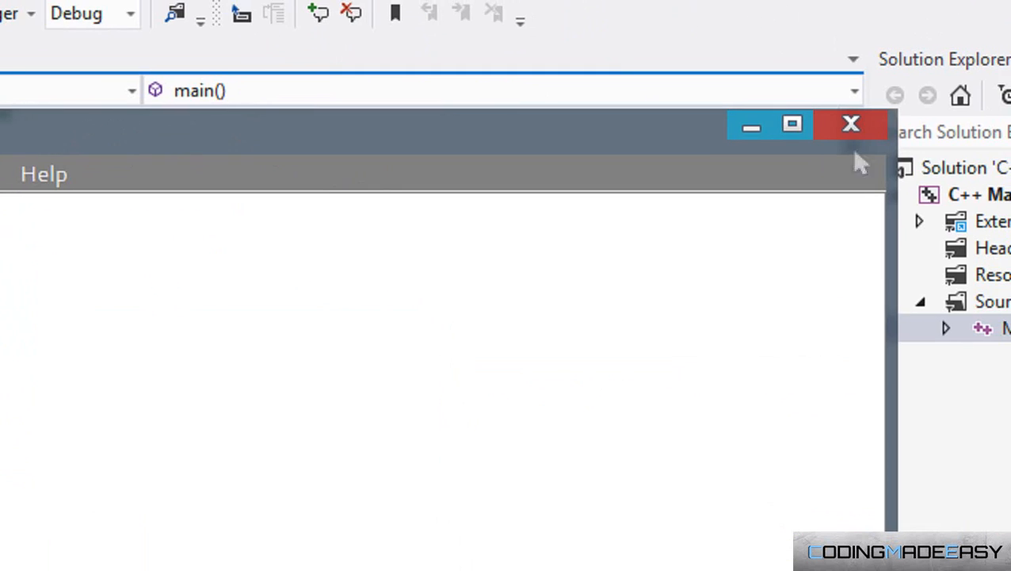
Step: Close the untitled note without saving and reopen test.txt to see it contains CodingMadeEasy
left_click(850, 124)
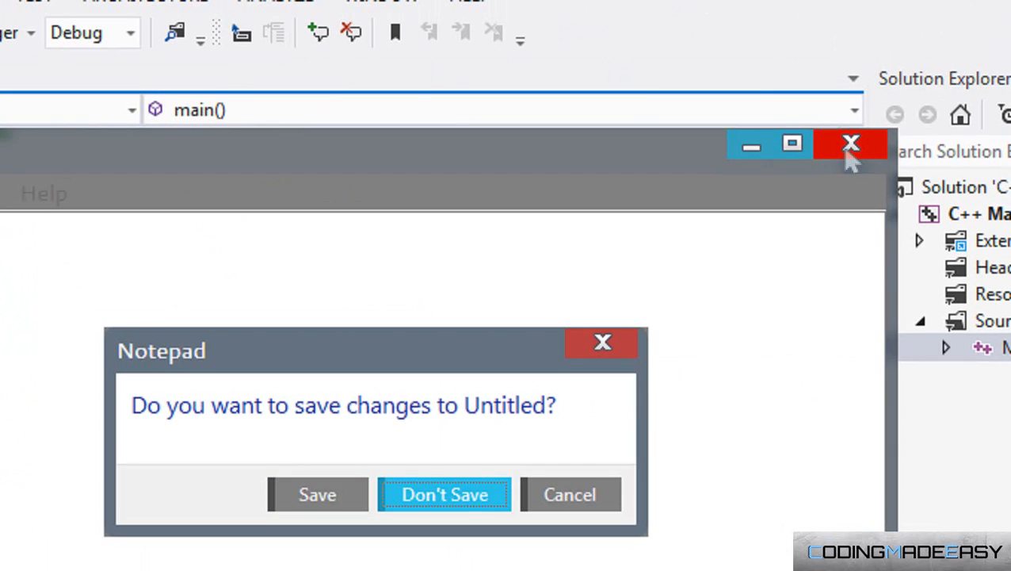
left_click(444, 494)
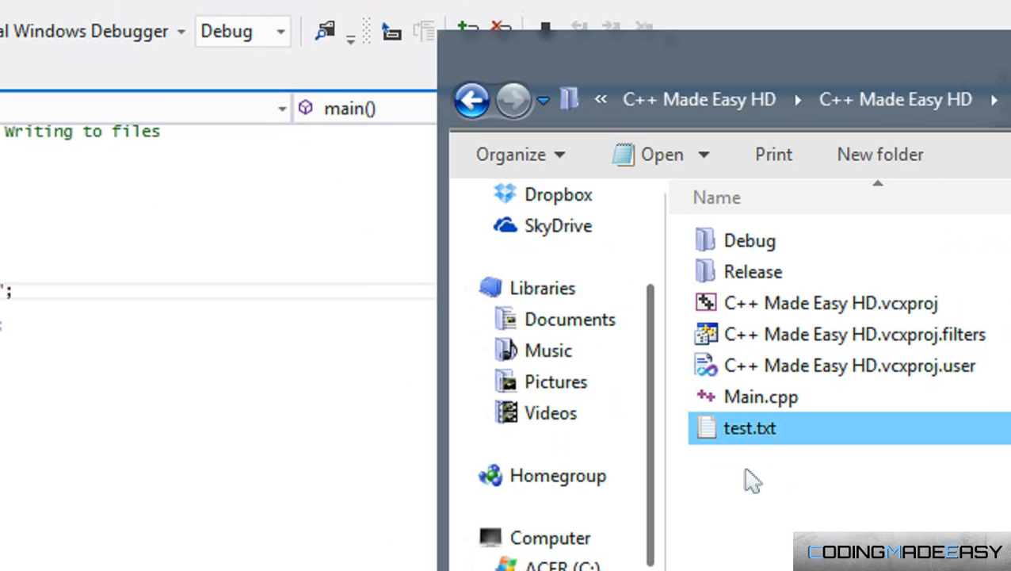
double_click(748, 428)
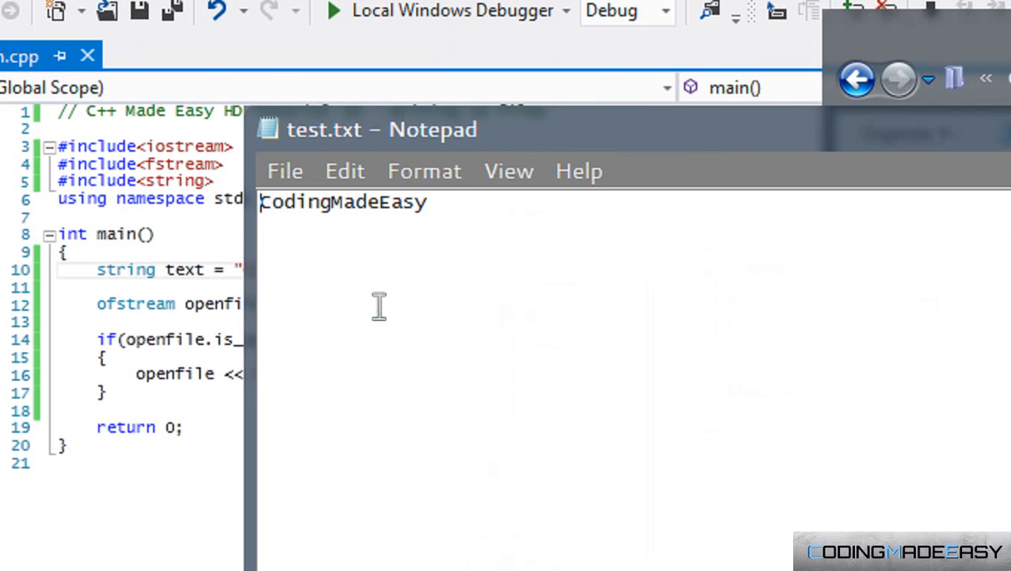
double_click(344, 201)
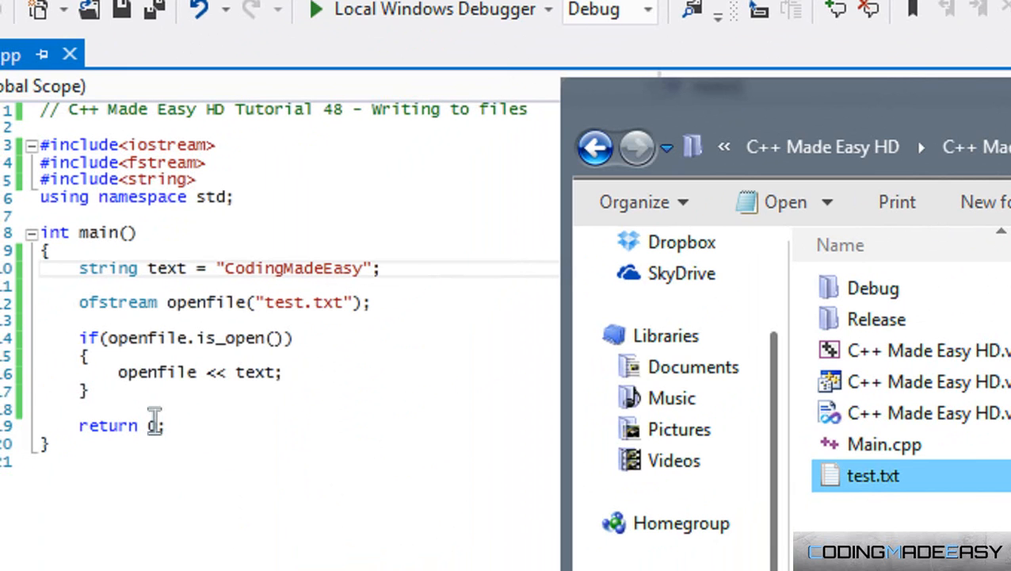
mouse_move(415, 363)
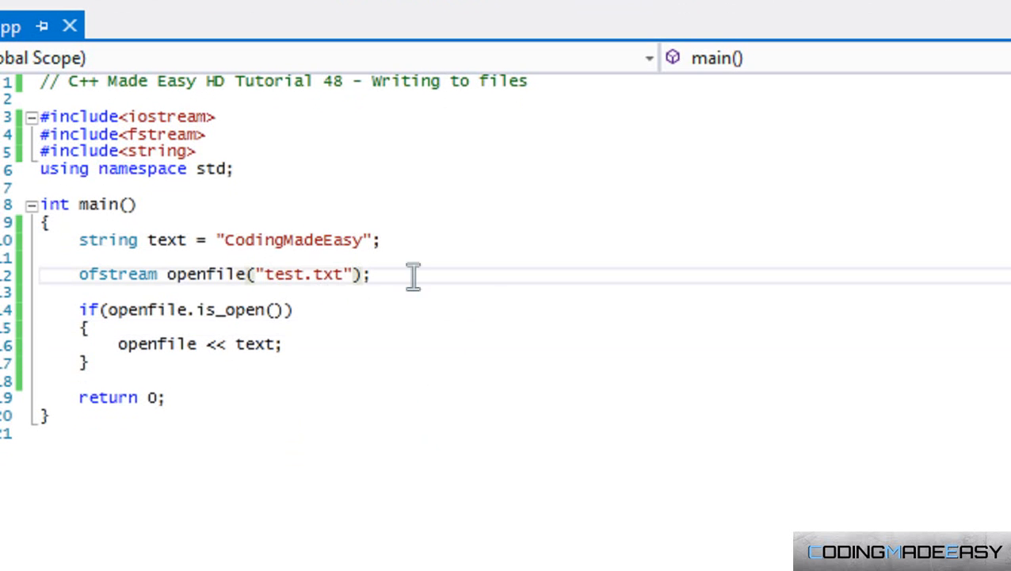
type(",")
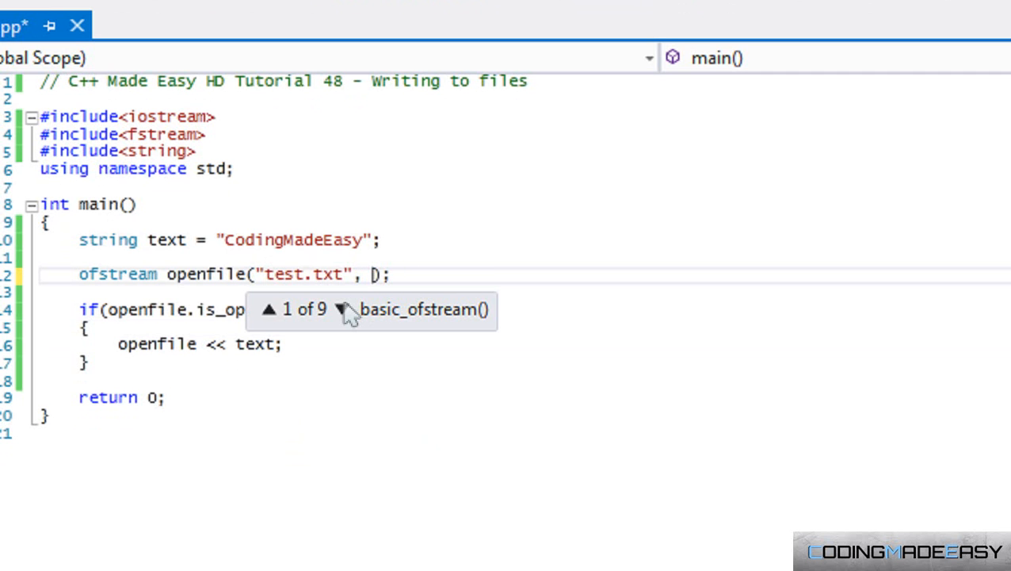
left_click(339, 309)
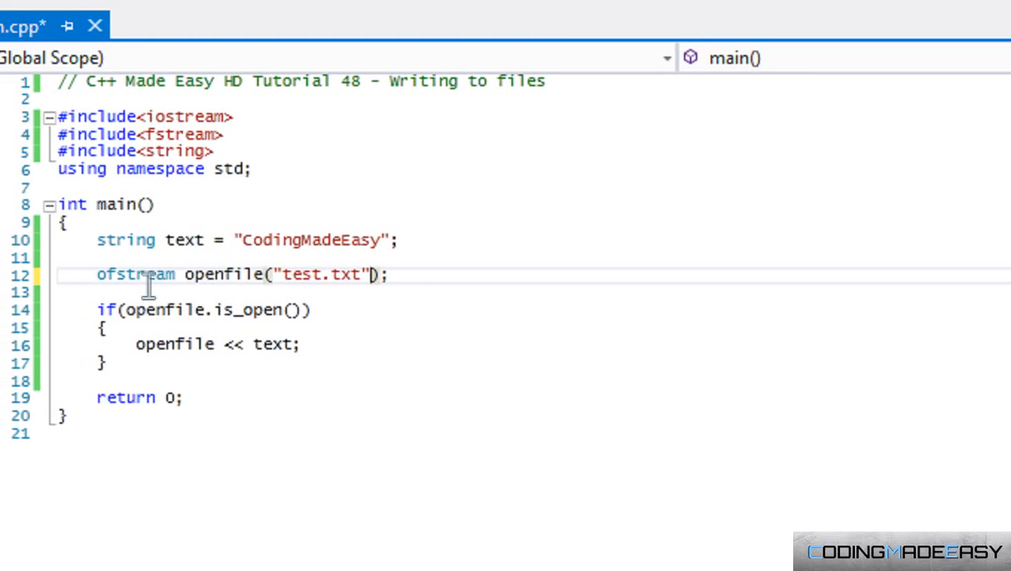
mouse_move(219, 282)
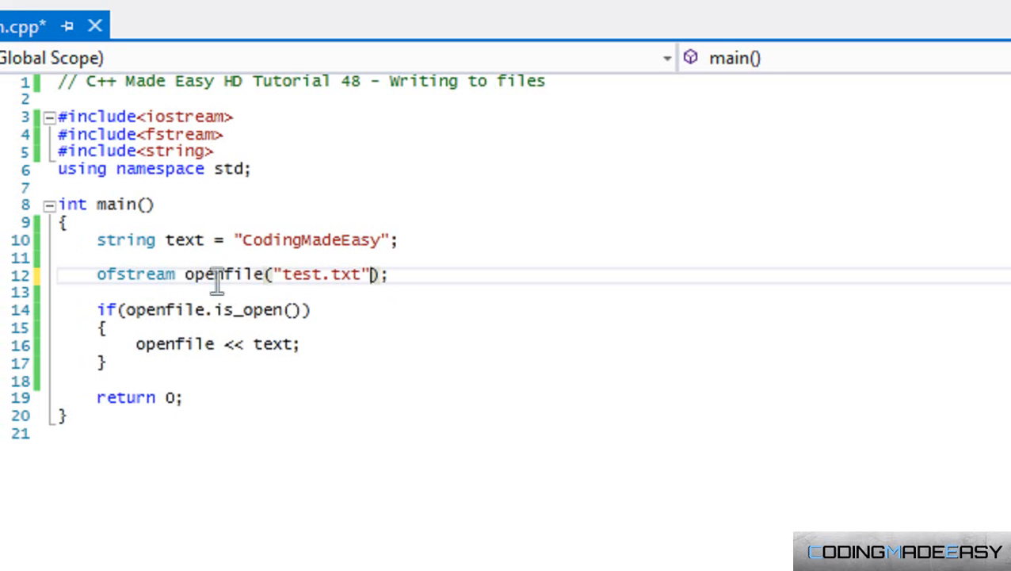
mouse_move(371, 274)
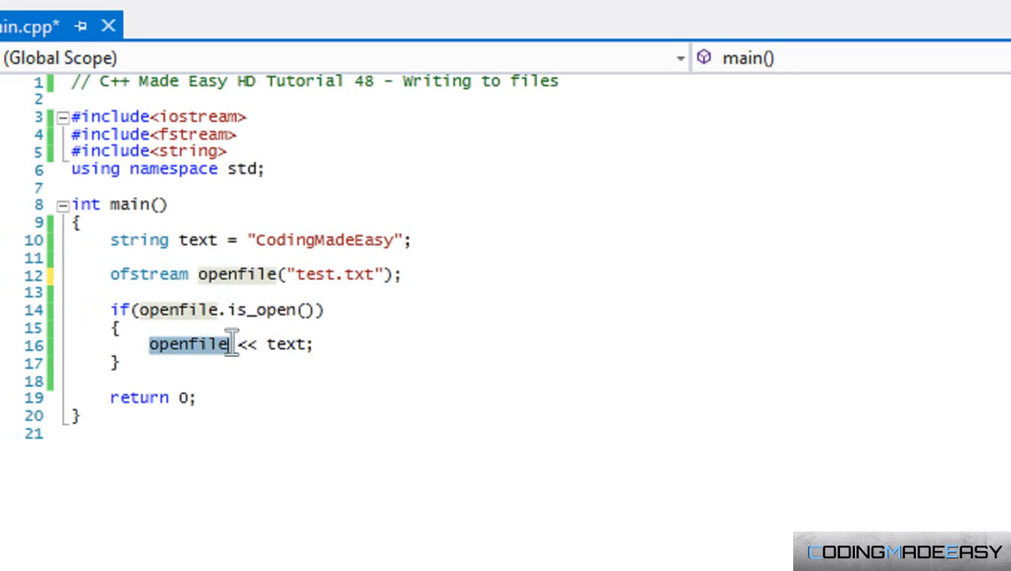
mouse_move(279, 344)
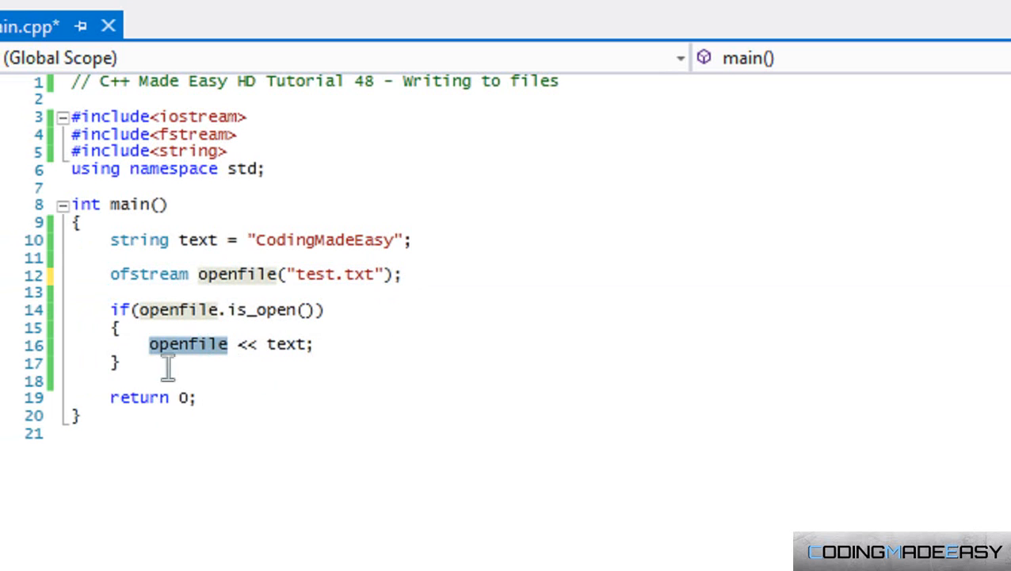
mouse_move(166, 363)
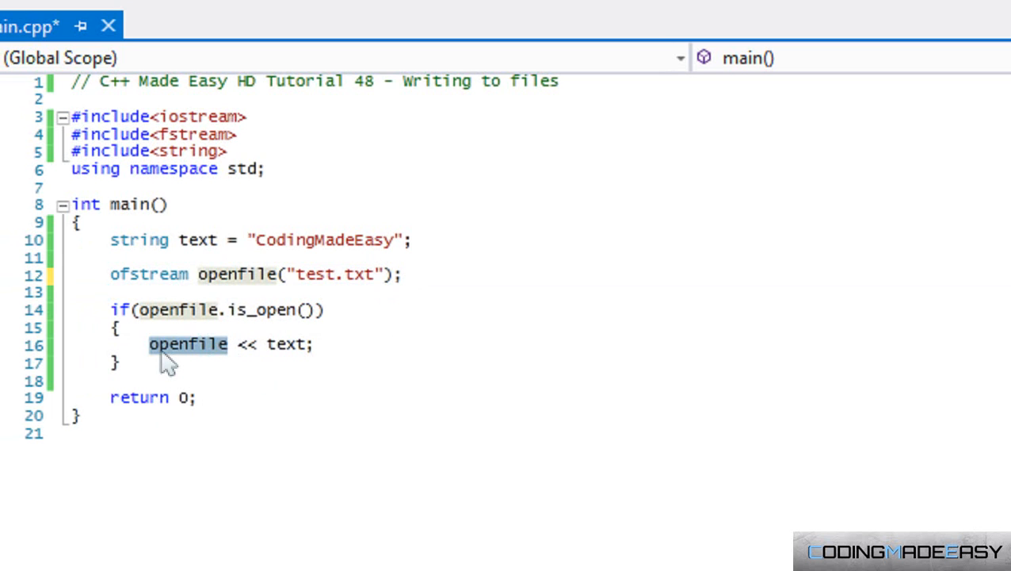